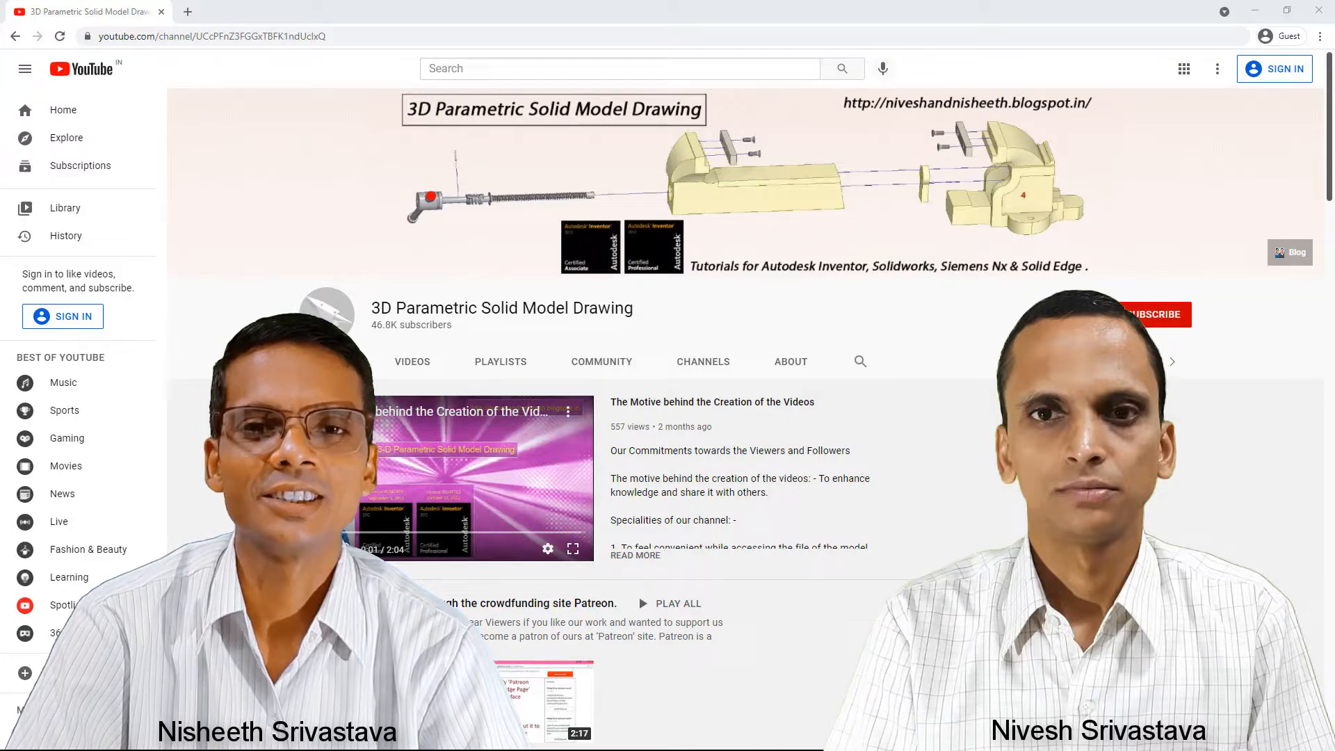
- Scroll the channel Home tab past the banner to the Uploads and SolidWorks Tutorials rows
{"action": "scroll", "scroll_direction": "down", "scroll_amount": 3}
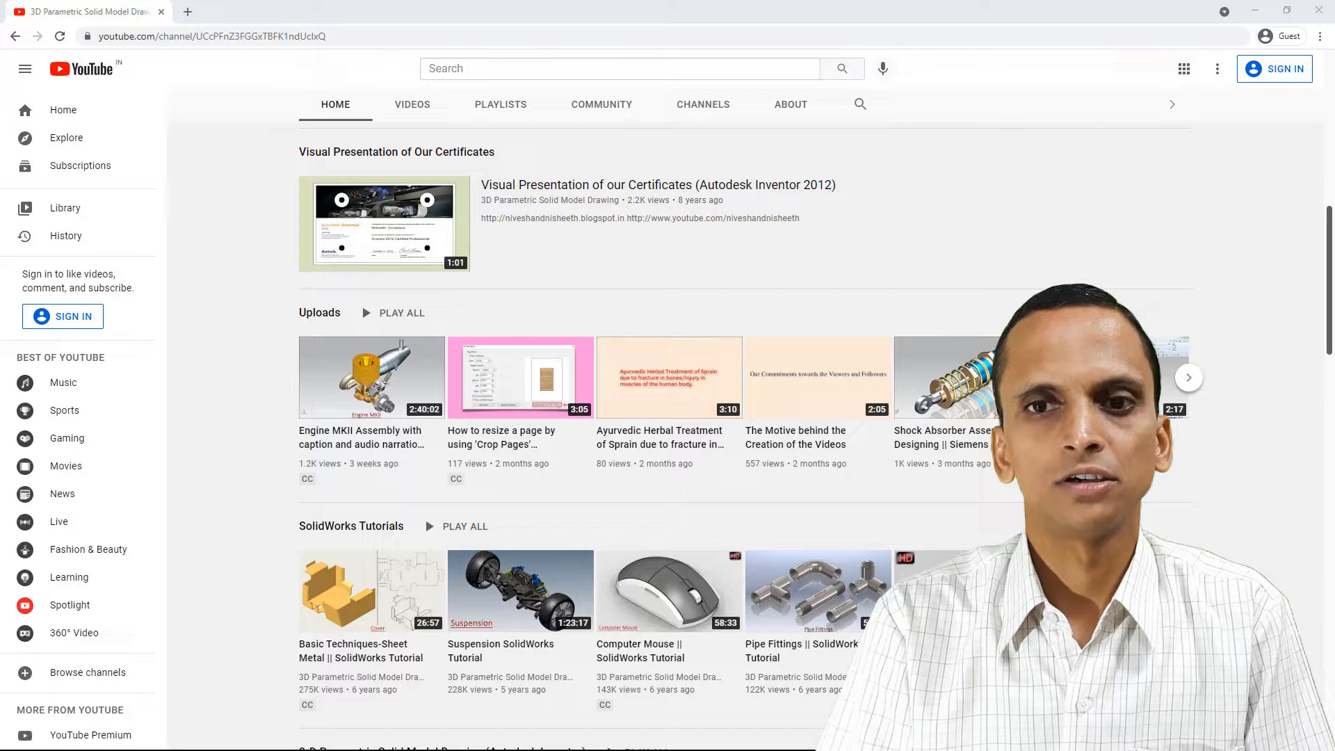
- Scroll to the Autodesk Inventor, Solid Edge ST9 and Siemens-NX shelves, entering 'computer mouse'
{"action": "scroll", "scroll_direction": "down", "scroll_amount": 3}
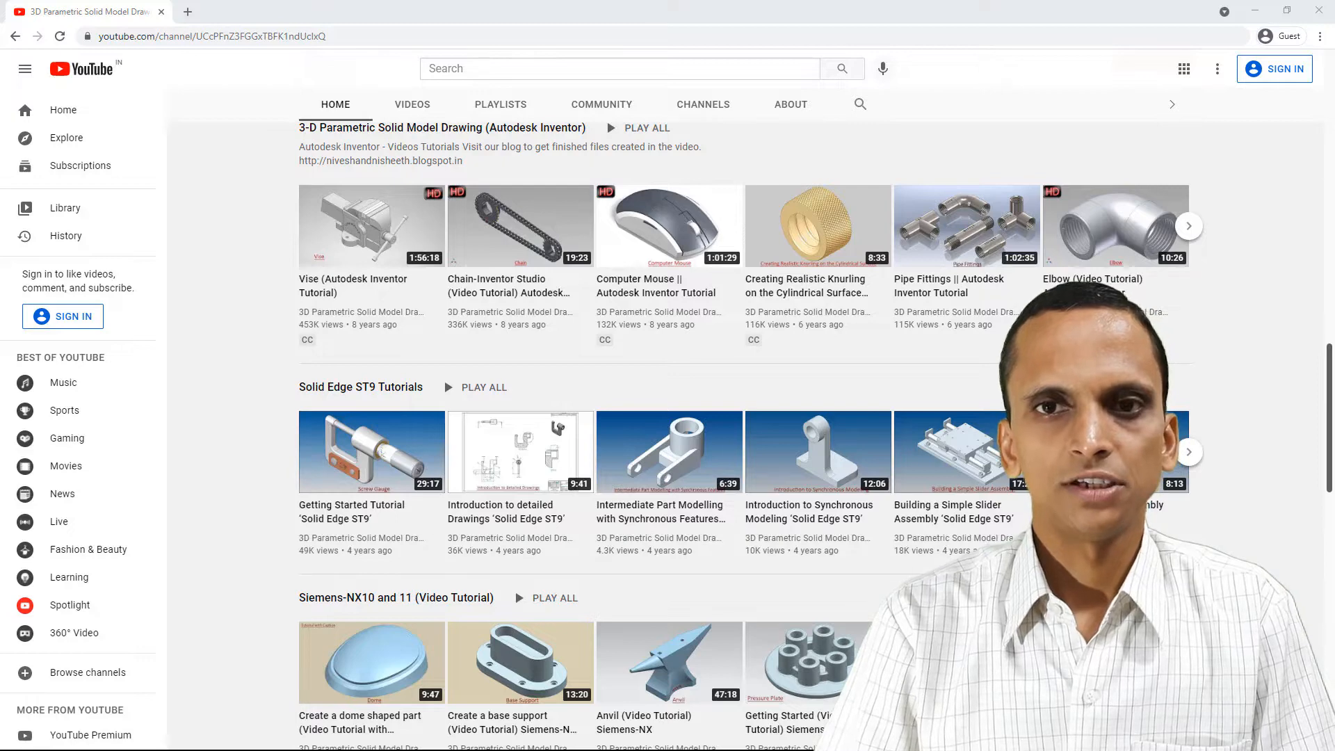
{"action": "type", "text": "computer mouse"}
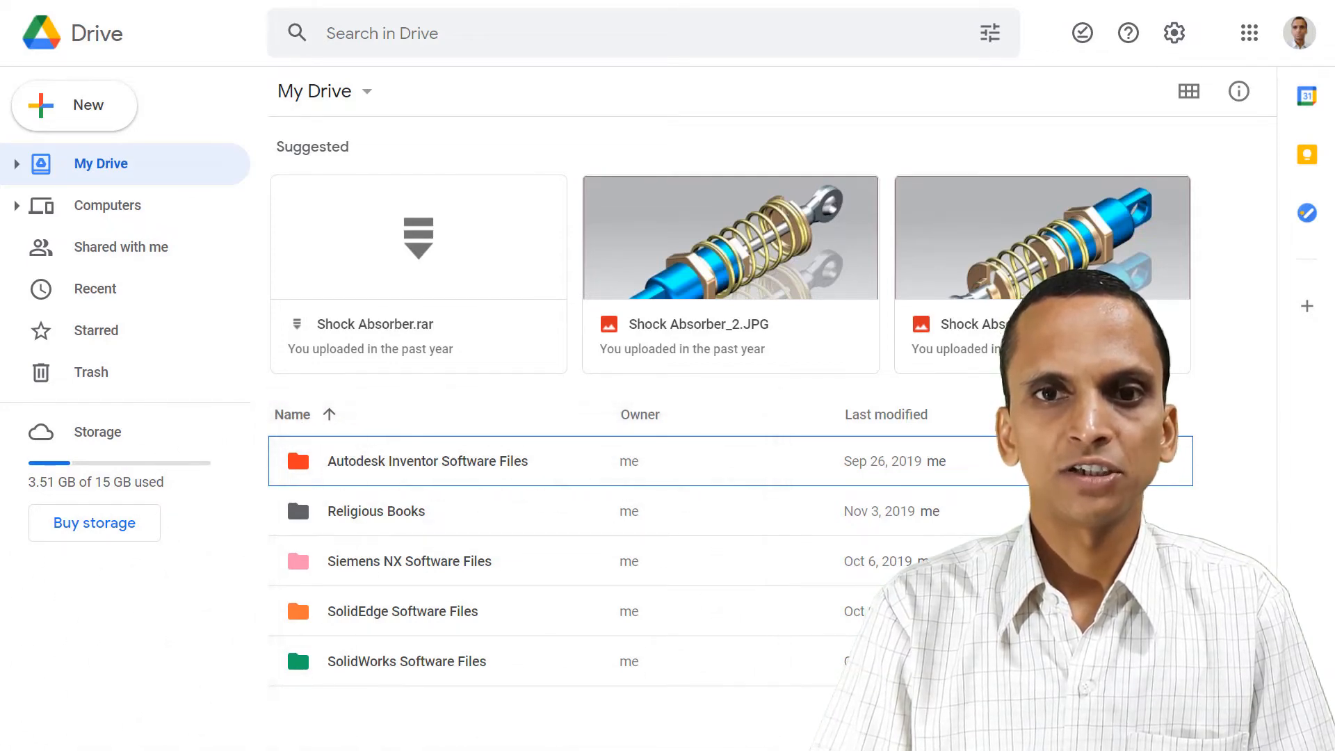
- Show the Autodesk Inventor, Siemens NX, SolidEdge and SolidWorks folders in My Drive
{"action": "double_click", "coordinate": [427, 461]}
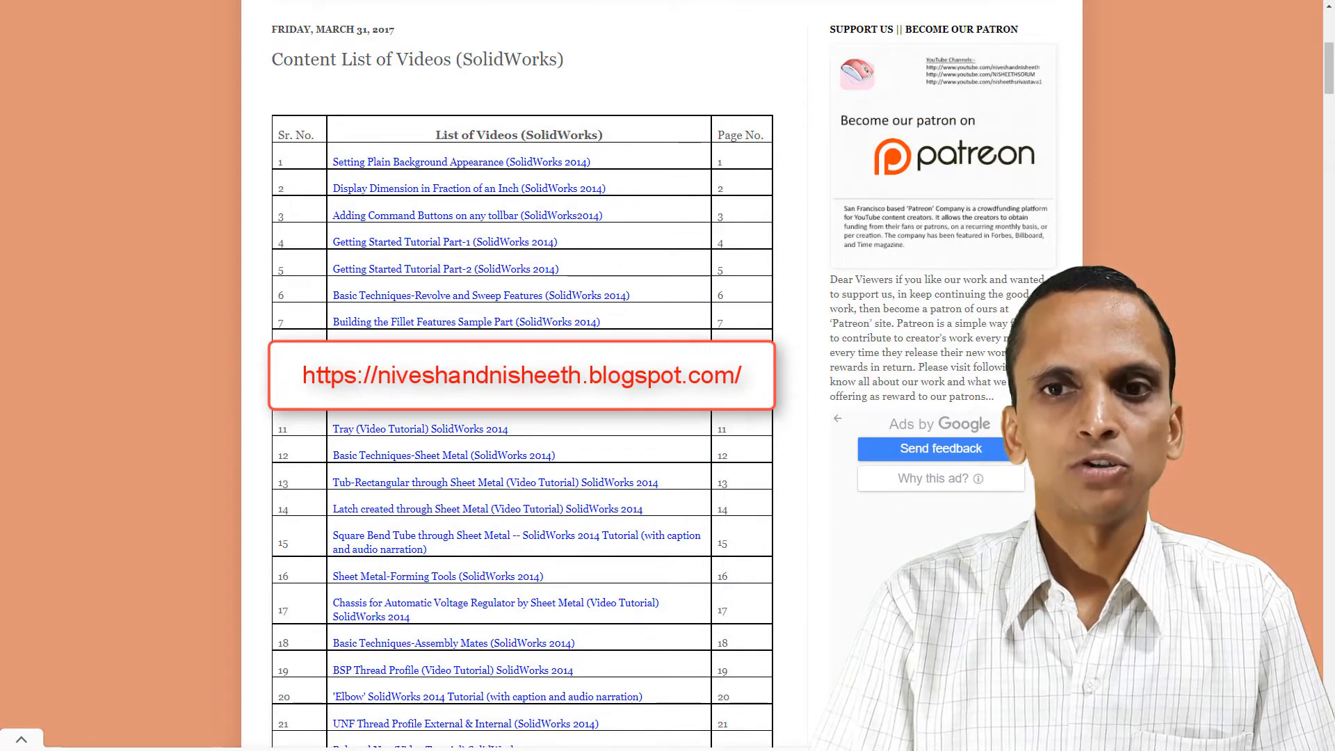
- Scroll through the 'Content List of Videos (SolidWorks)' table with its page numbers
{"action": "scroll", "scroll_direction": "down", "scroll_amount": 3}
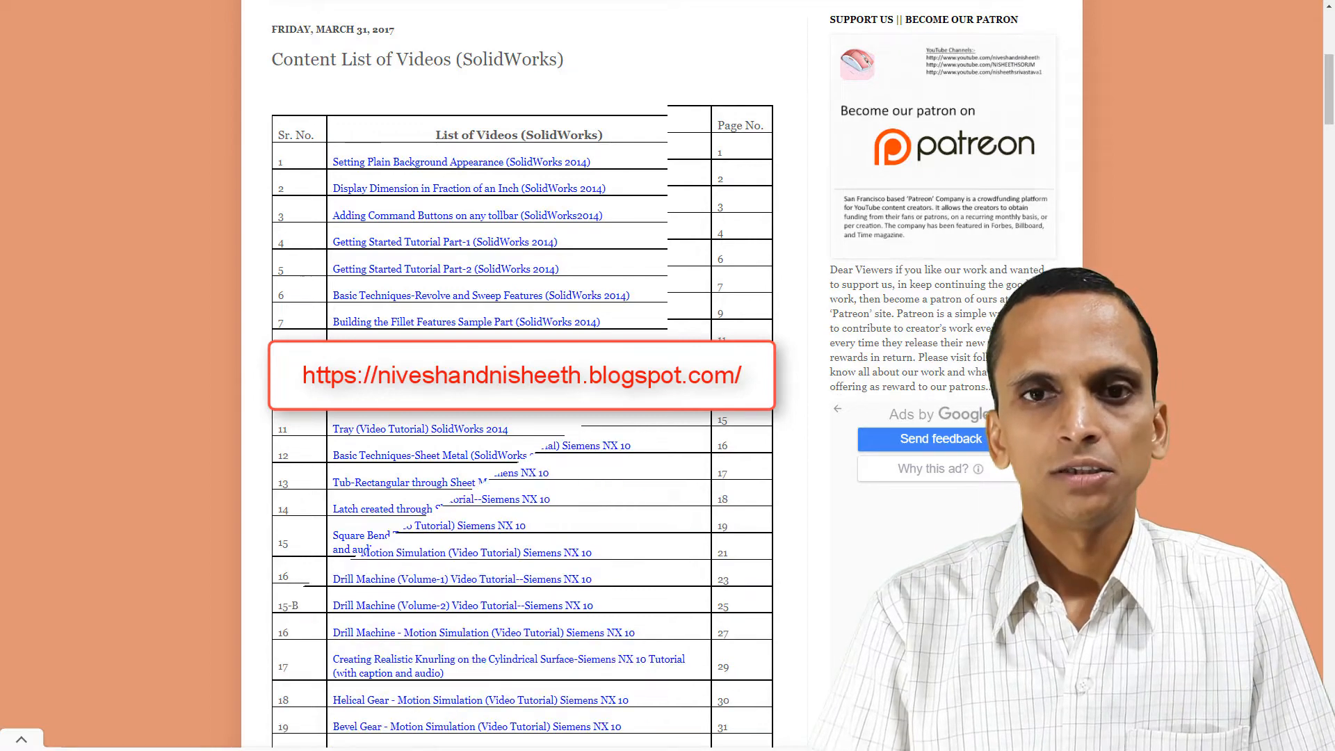